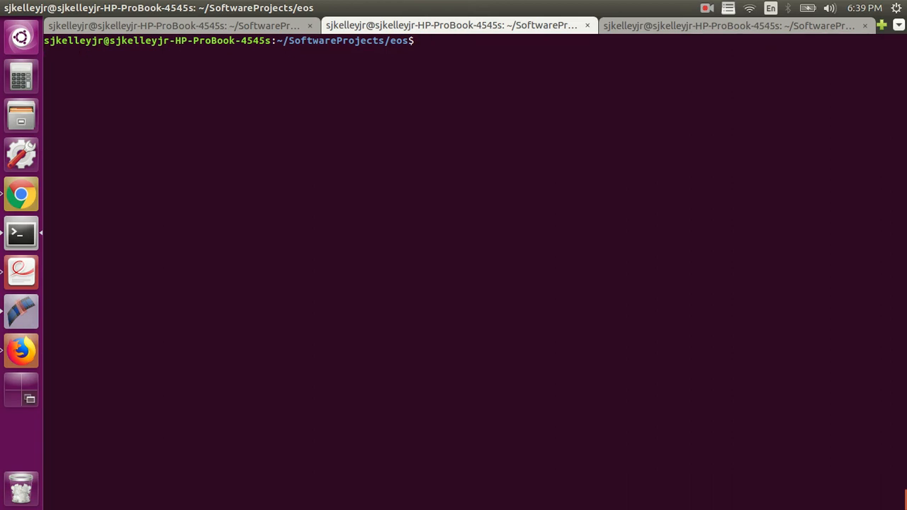
# List the contents of the ~/SoftwareProjects/eos project folder.
pyautogui.write('ls')
pyautogui.write('cd build/')
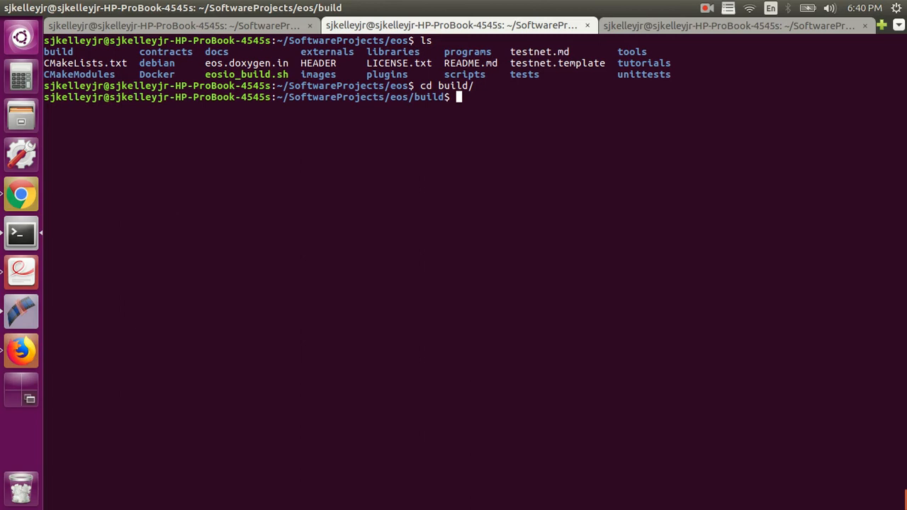
# Run make install to build EOSIO to 100%, review the permission failure, and head into the programs folder.
pyautogui.write('make install')
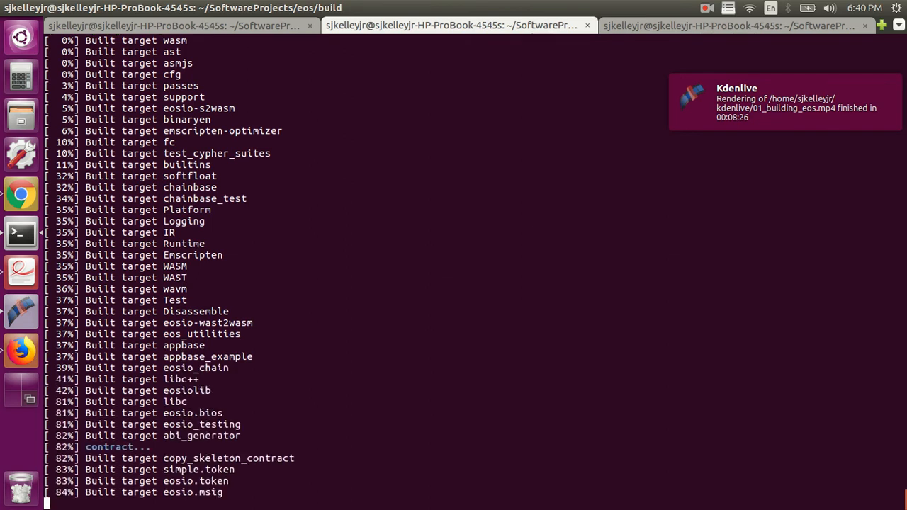
pyautogui.scroll(-3)
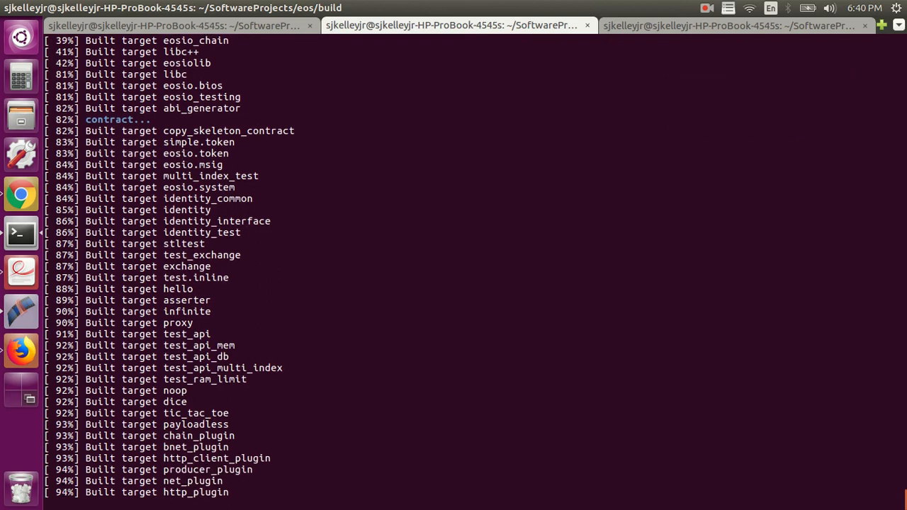
pyautogui.scroll(-3)
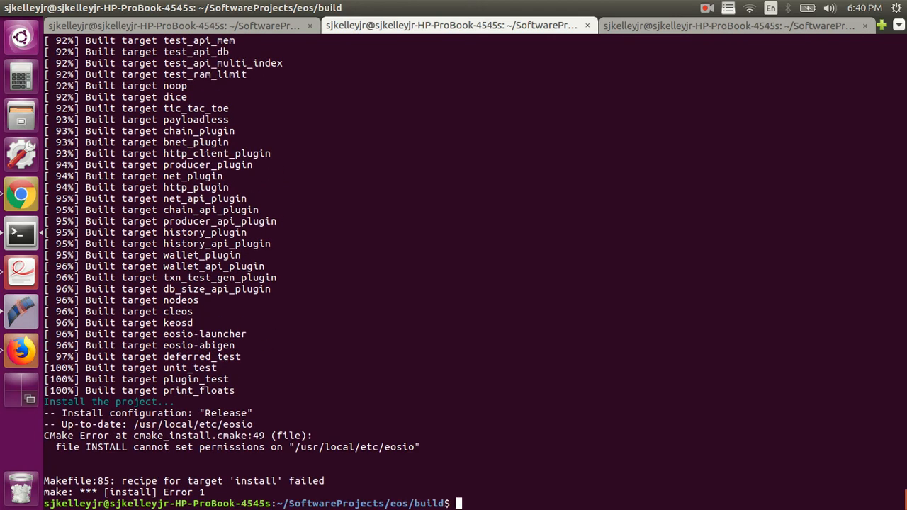
pyautogui.write('cd no')
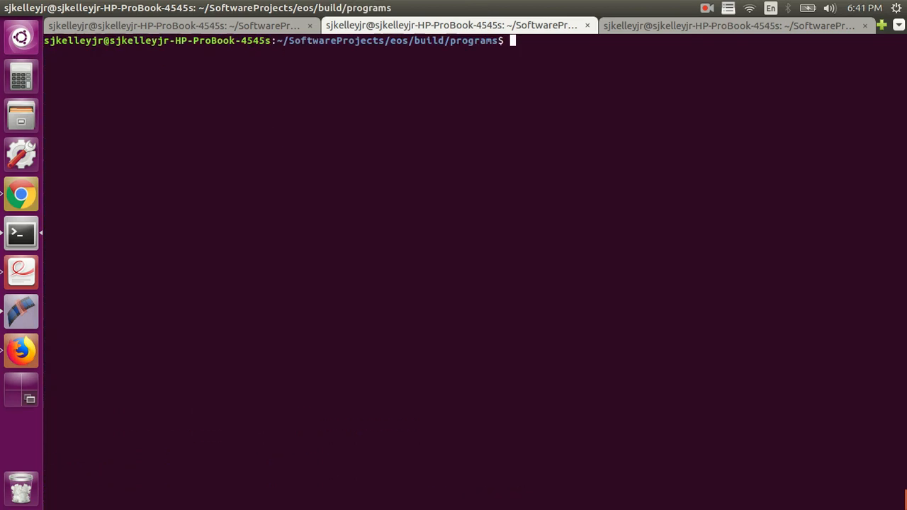
pyautogui.write('ls')
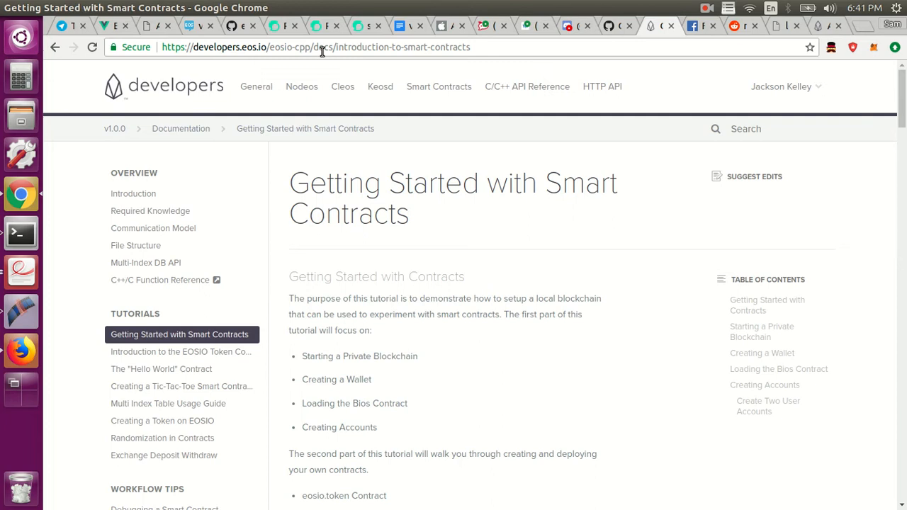
# Scroll down the Getting Started with Smart Contracts page to the private blockchain section.
pyautogui.scroll(-3)
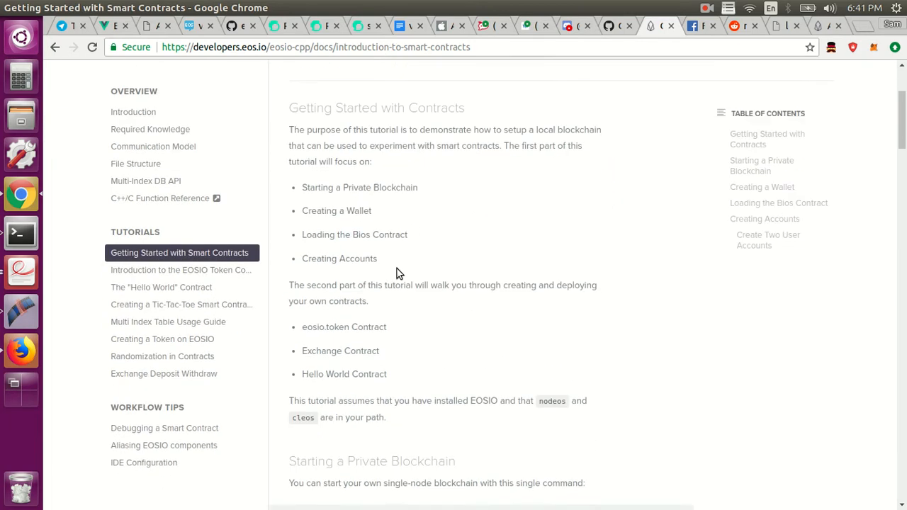
pyautogui.scroll(-3)
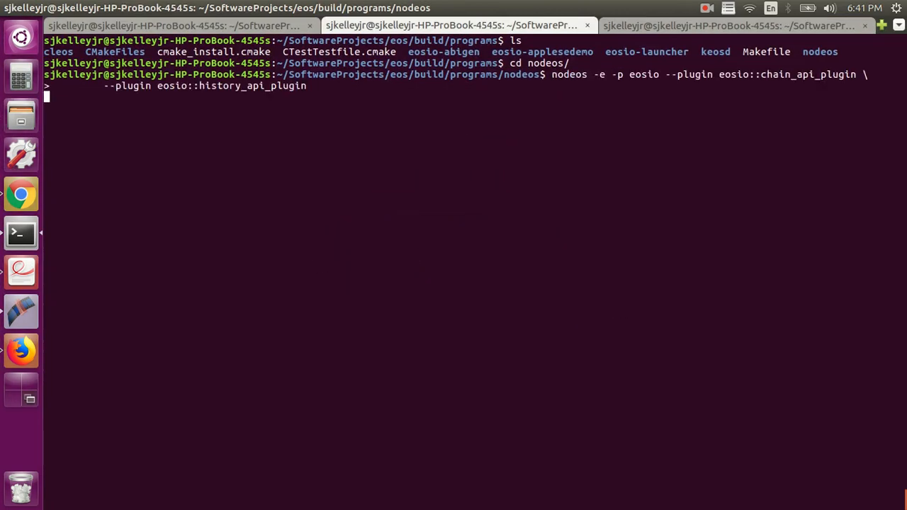
# Run nodeos -e -p eosio with chain_api and history_api plugins so it produces blocks, then go to Chrome.
pyautogui.press('Return')
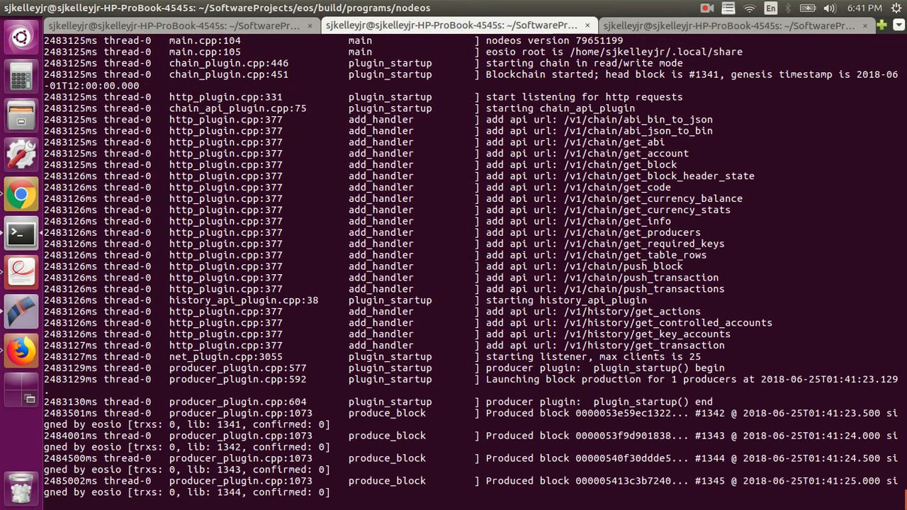
pyautogui.scroll(-3)
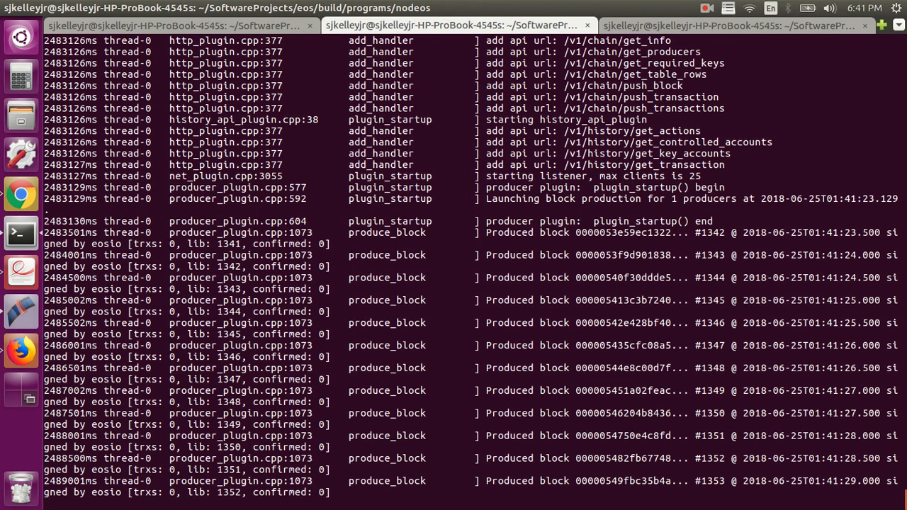
pyautogui.scroll(-3)
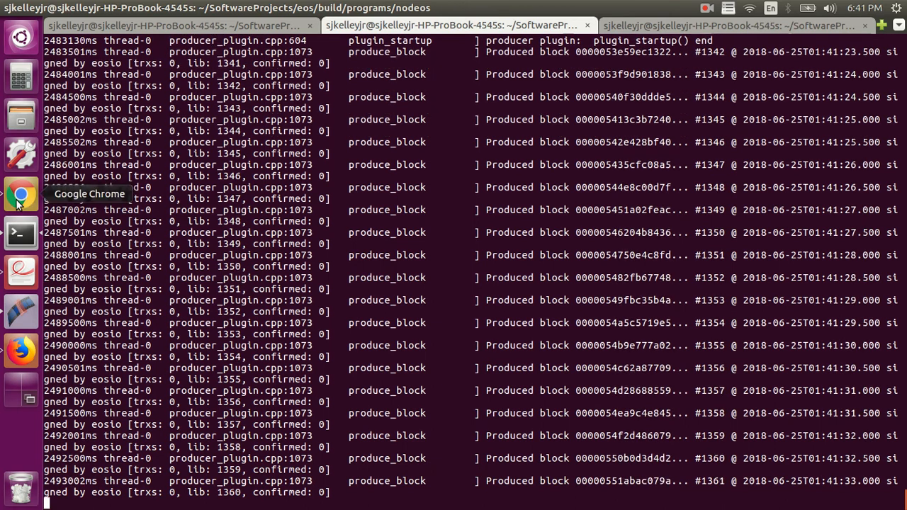
pyautogui.click(22, 192)
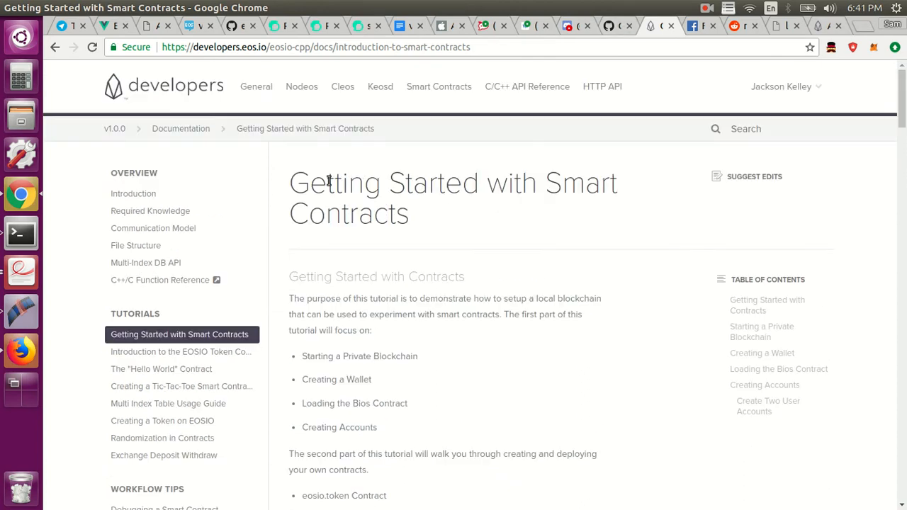
pyautogui.moveTo(391, 108)
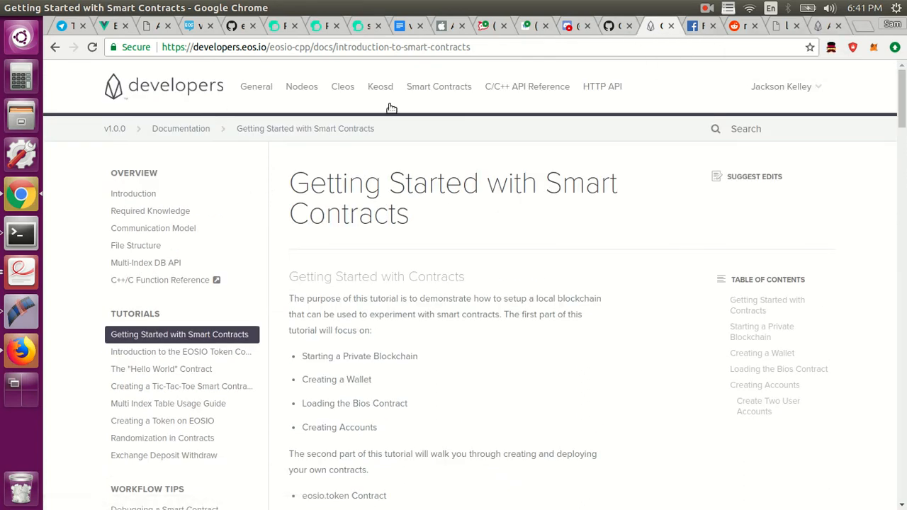
# Bring up the Nodeos Docker Quickstart guide and reach its 'Check it is working' section.
pyautogui.click(255, 86)
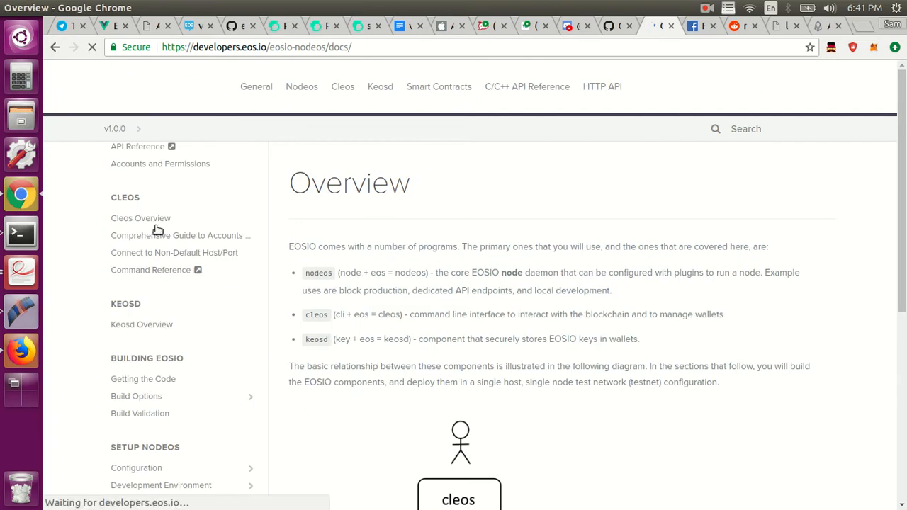
pyautogui.click(145, 210)
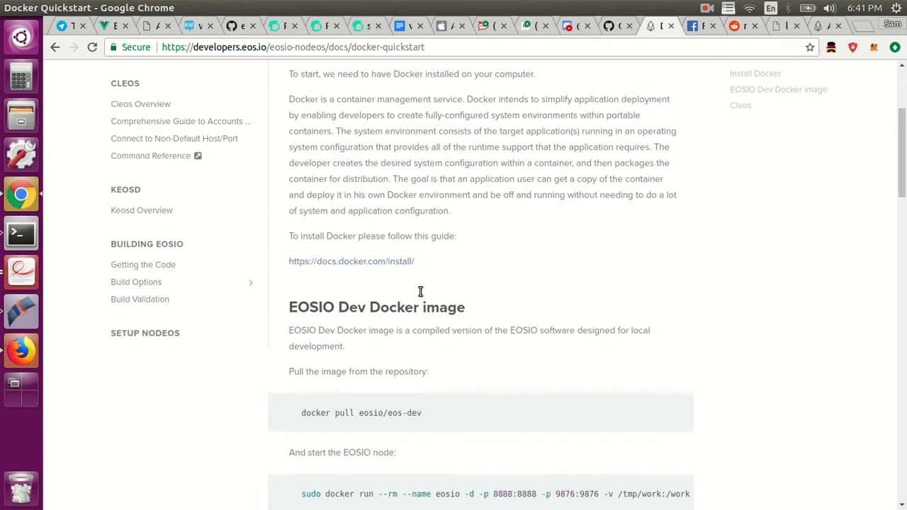
pyautogui.scroll(-3)
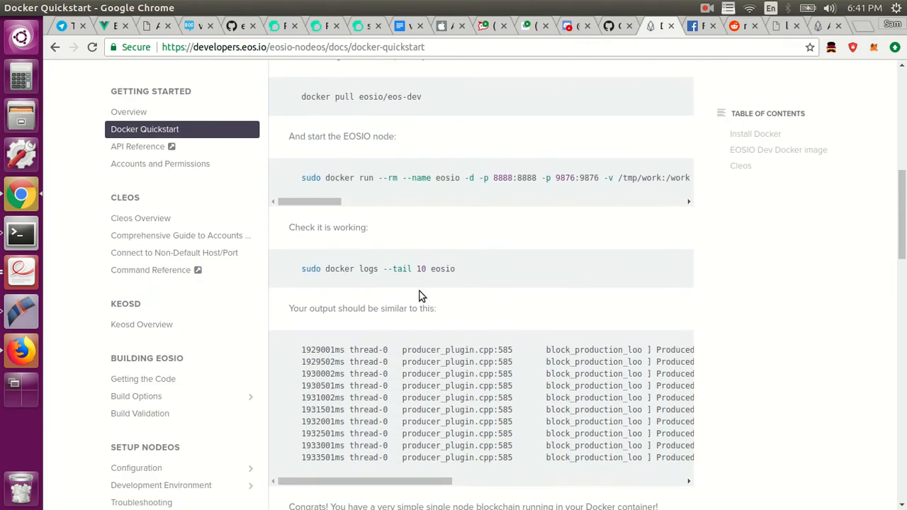
pyautogui.scroll(-3)
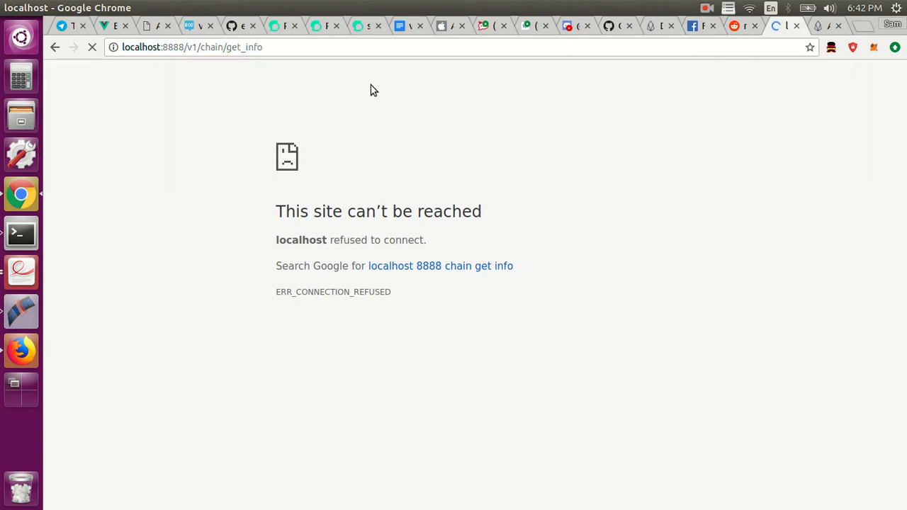
# Reload localhost:8888/v1/chain/get_info to get the chain info JSON, then return to the terminal.
pyautogui.click(91, 46)
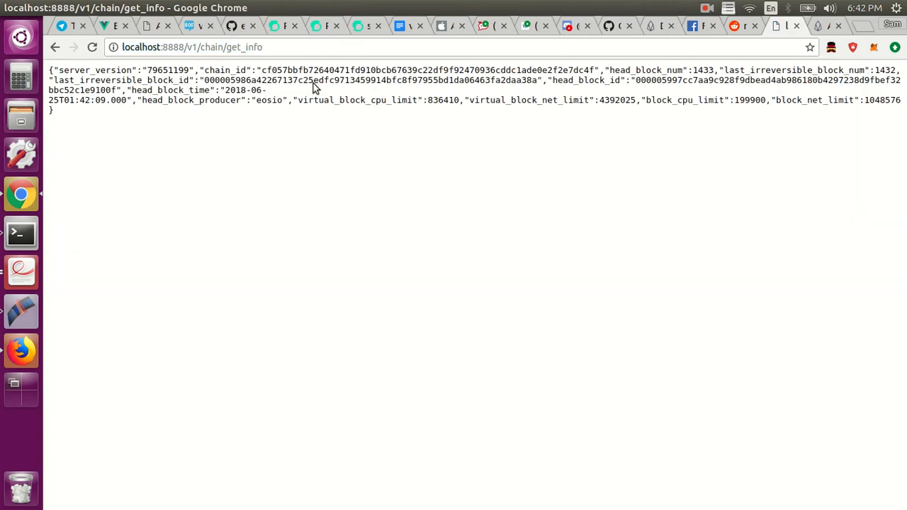
pyautogui.moveTo(246, 94)
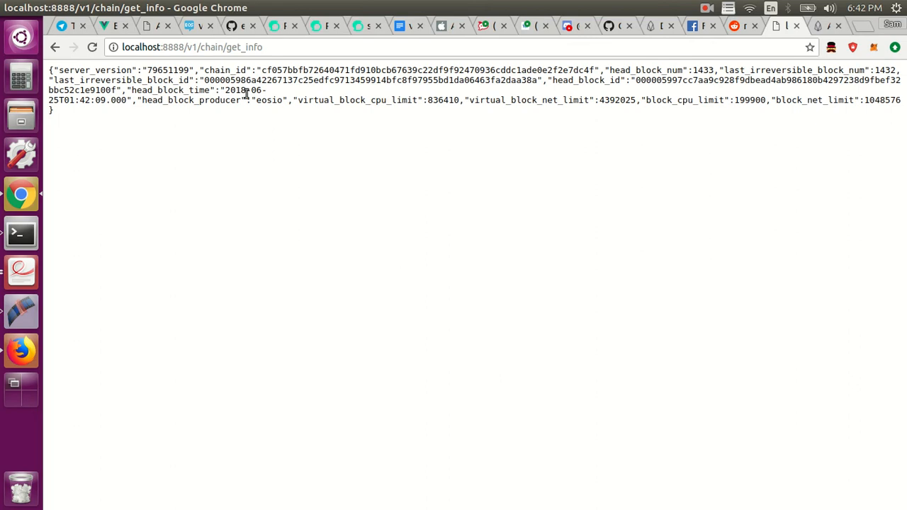
pyautogui.moveTo(32, 232)
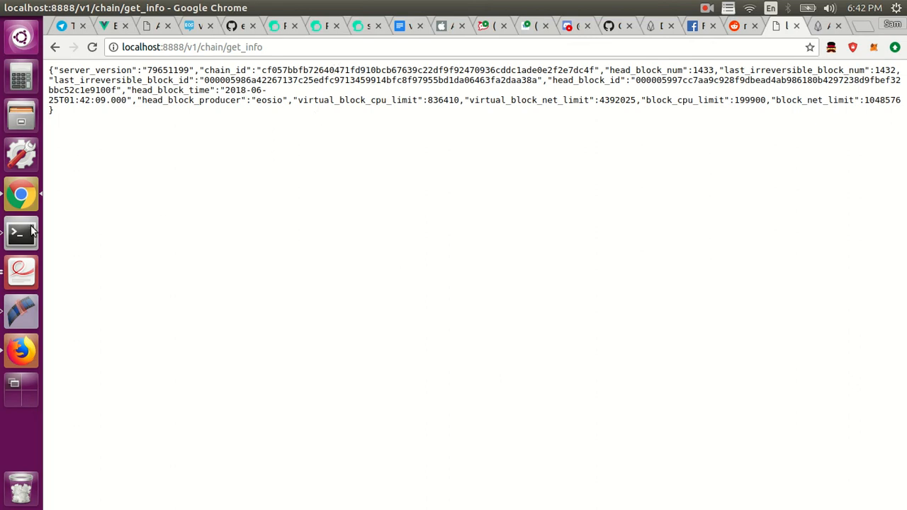
pyautogui.click(21, 234)
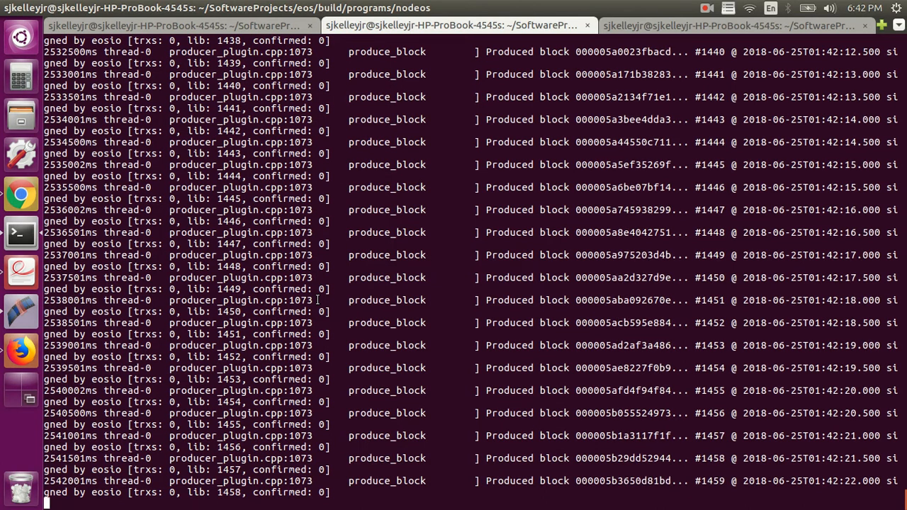
pyautogui.scroll(-3)
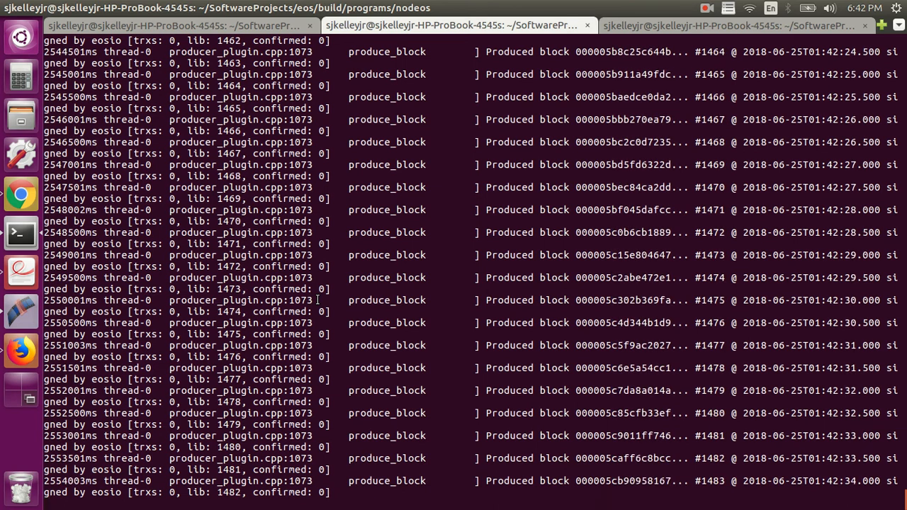
pyautogui.scroll(-3)
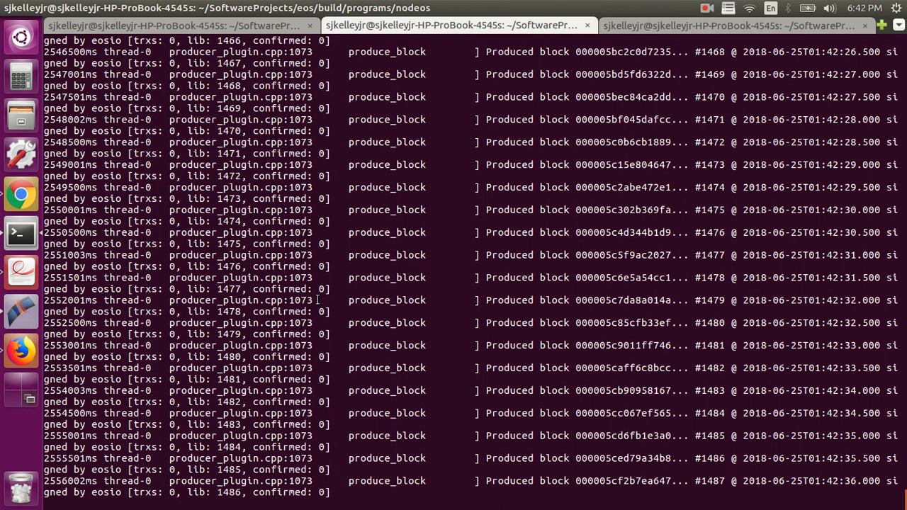